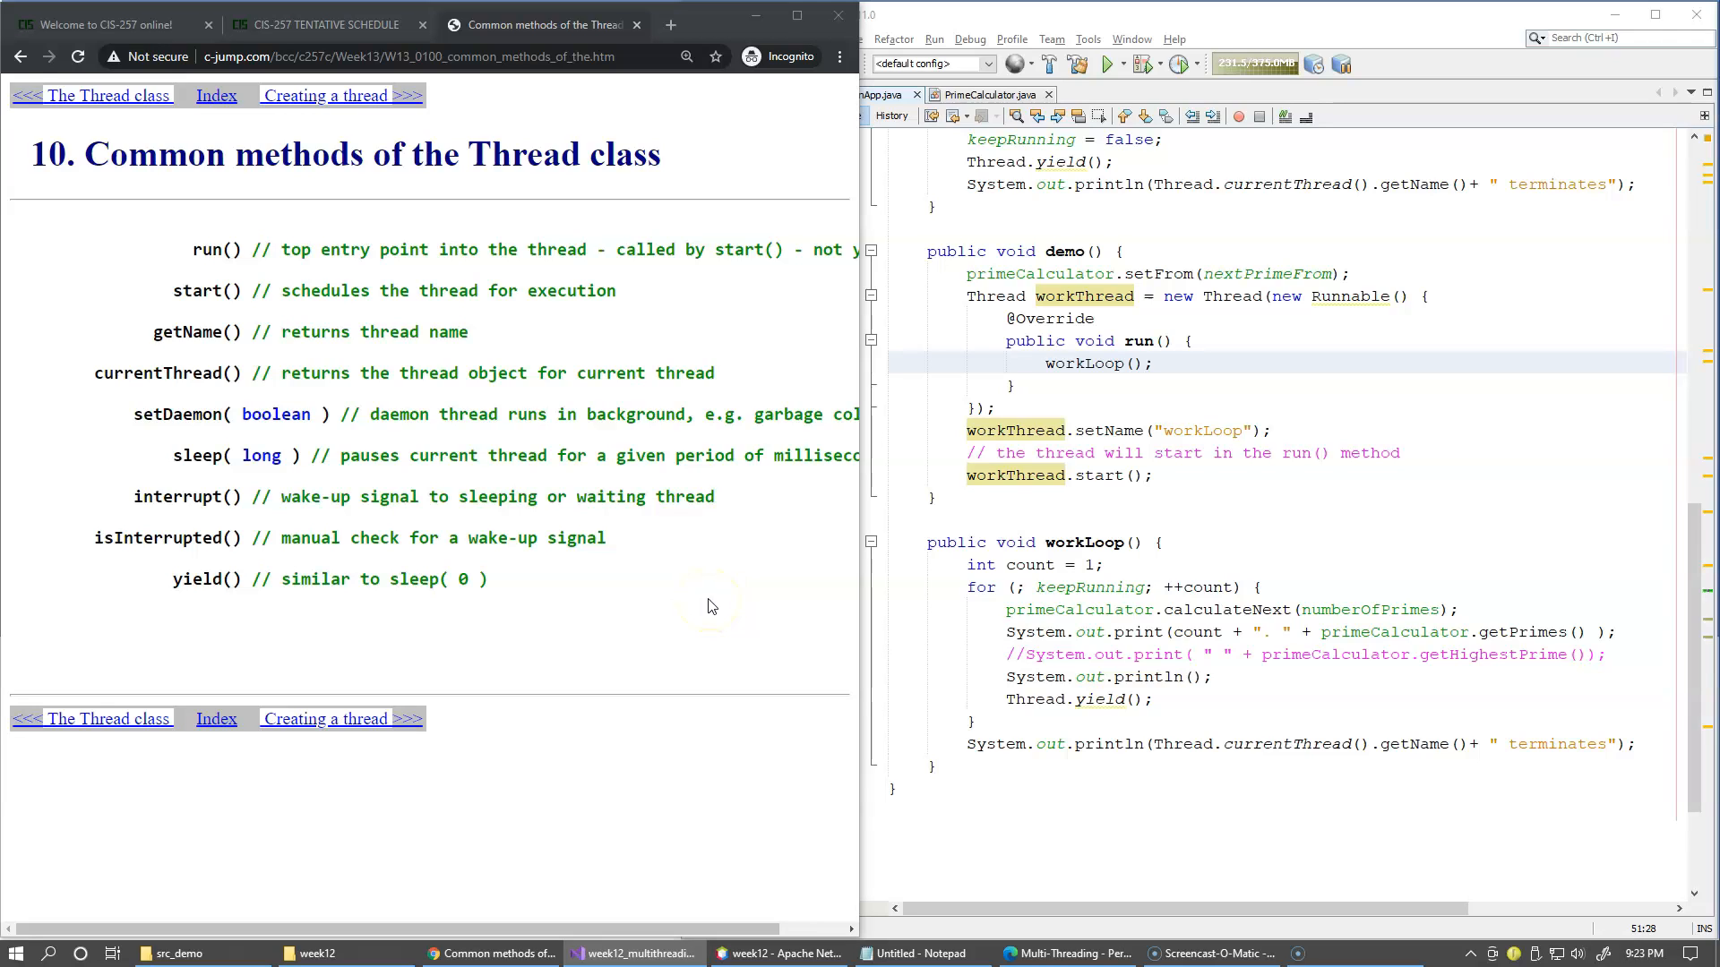
mouse_move(1193, 590)
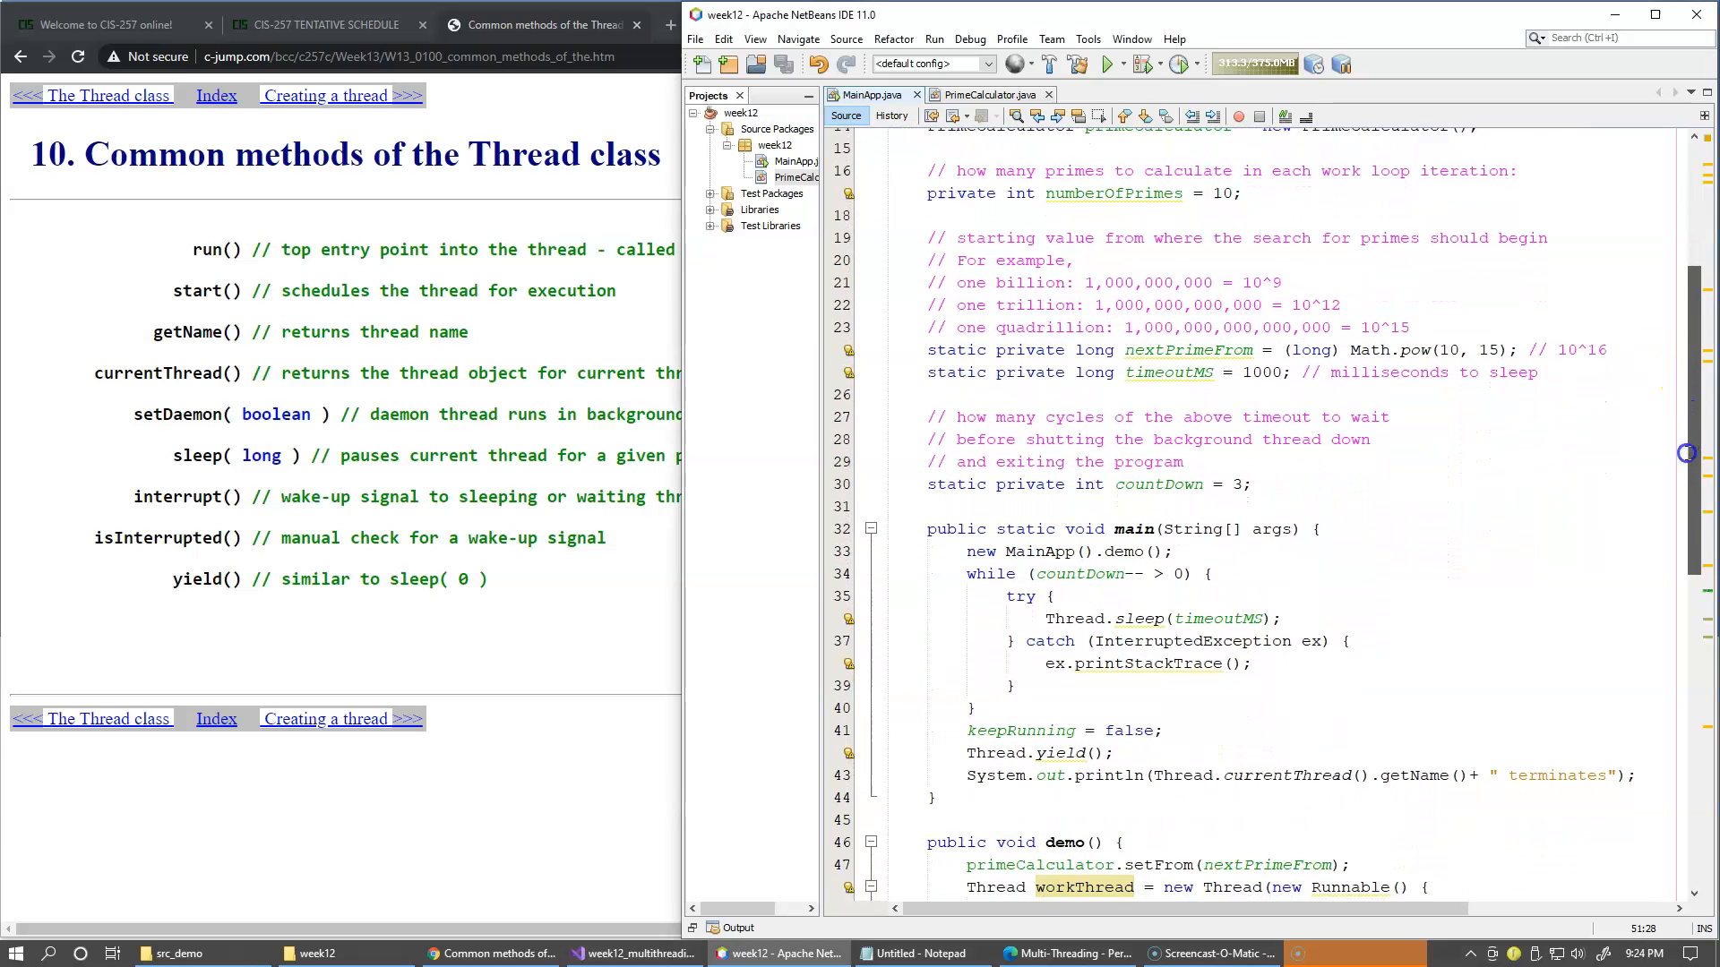
Scroll MainApp.java down to demo(), where workThread's anonymous Runnable calls workLoop()
scroll(down, 3)
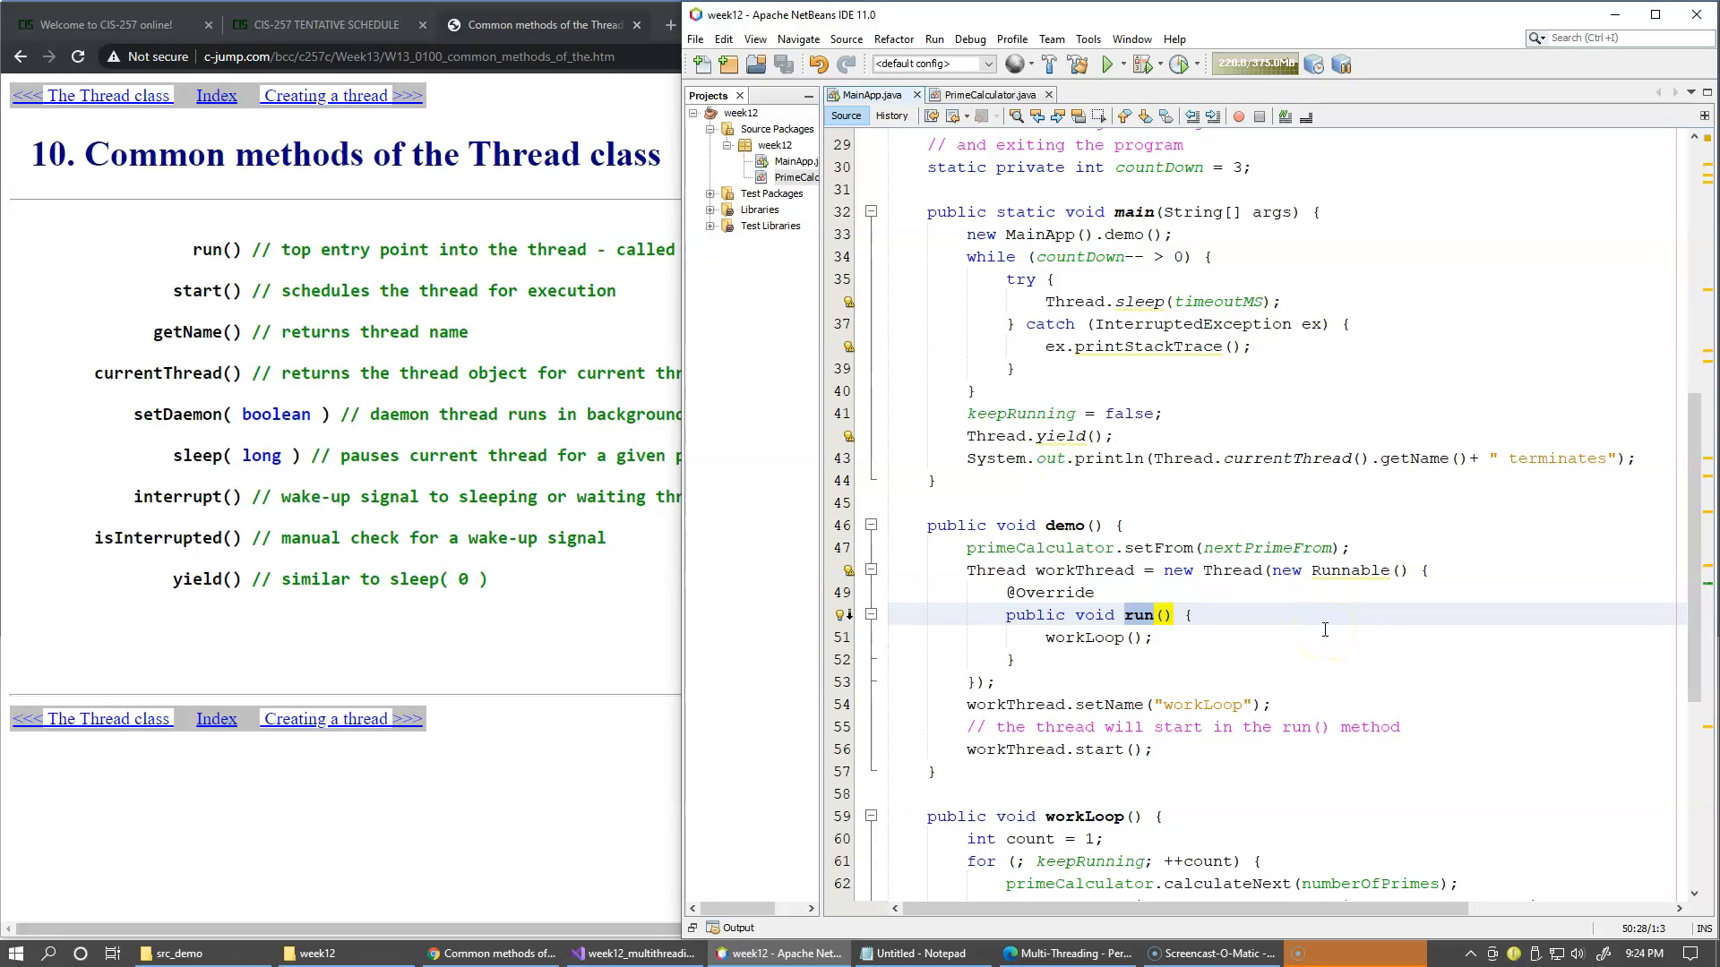
mouse_move(1417, 636)
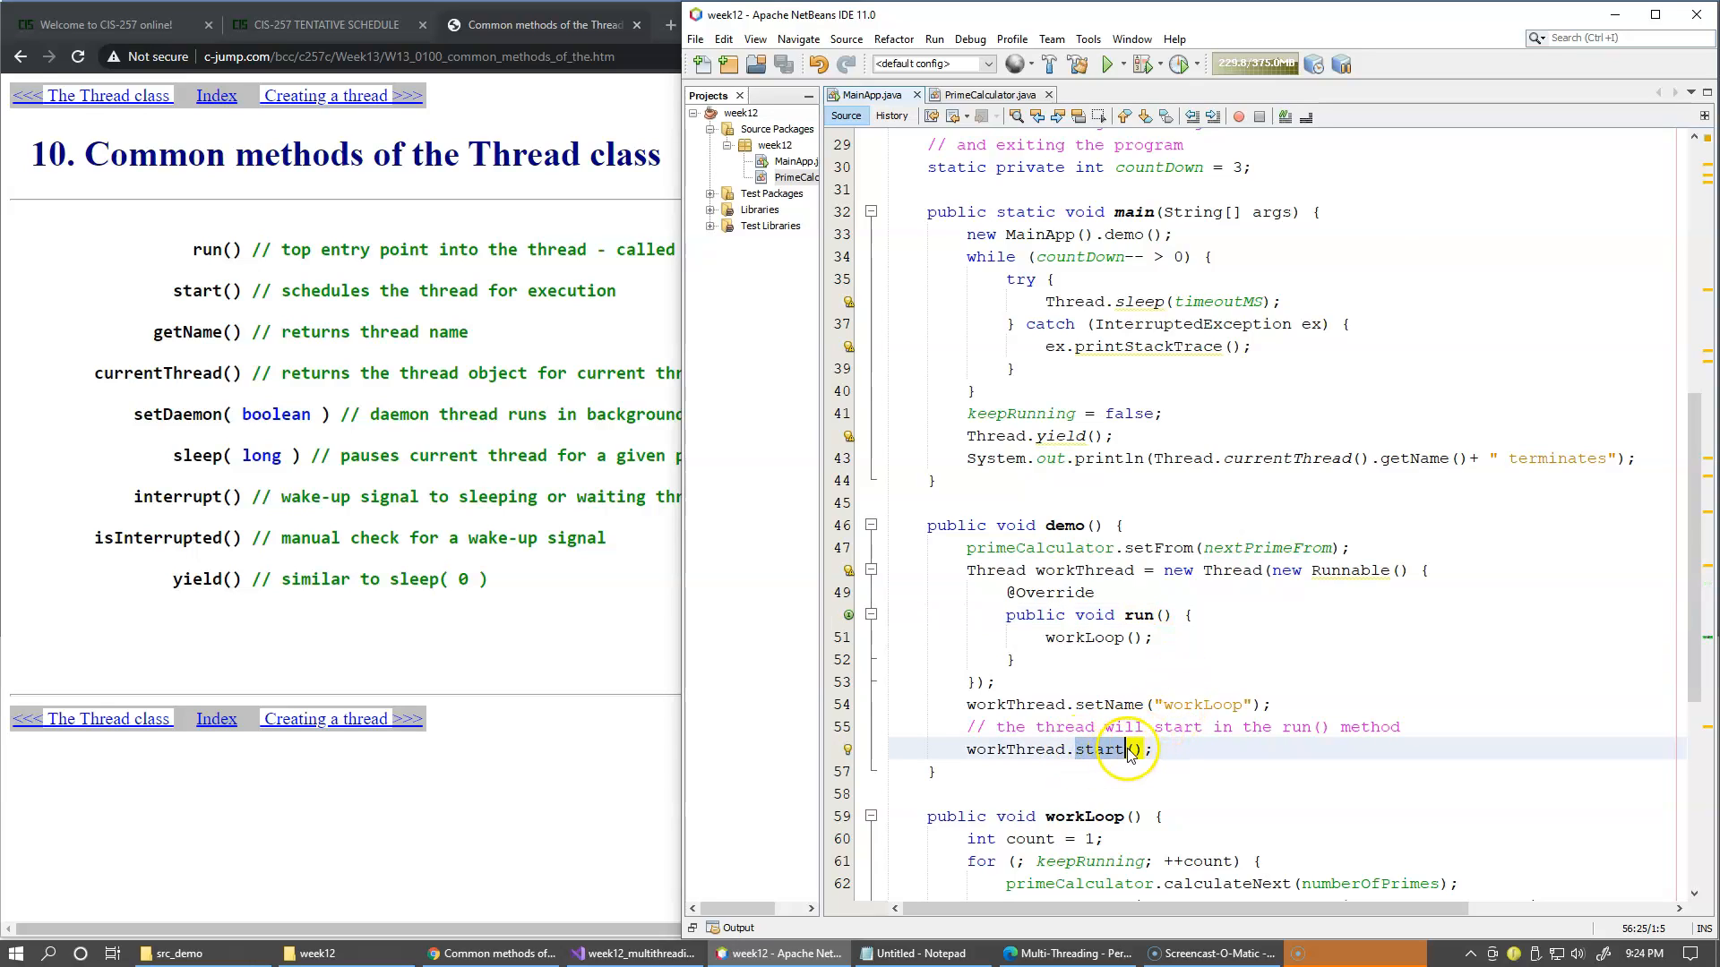
mouse_move(1231, 691)
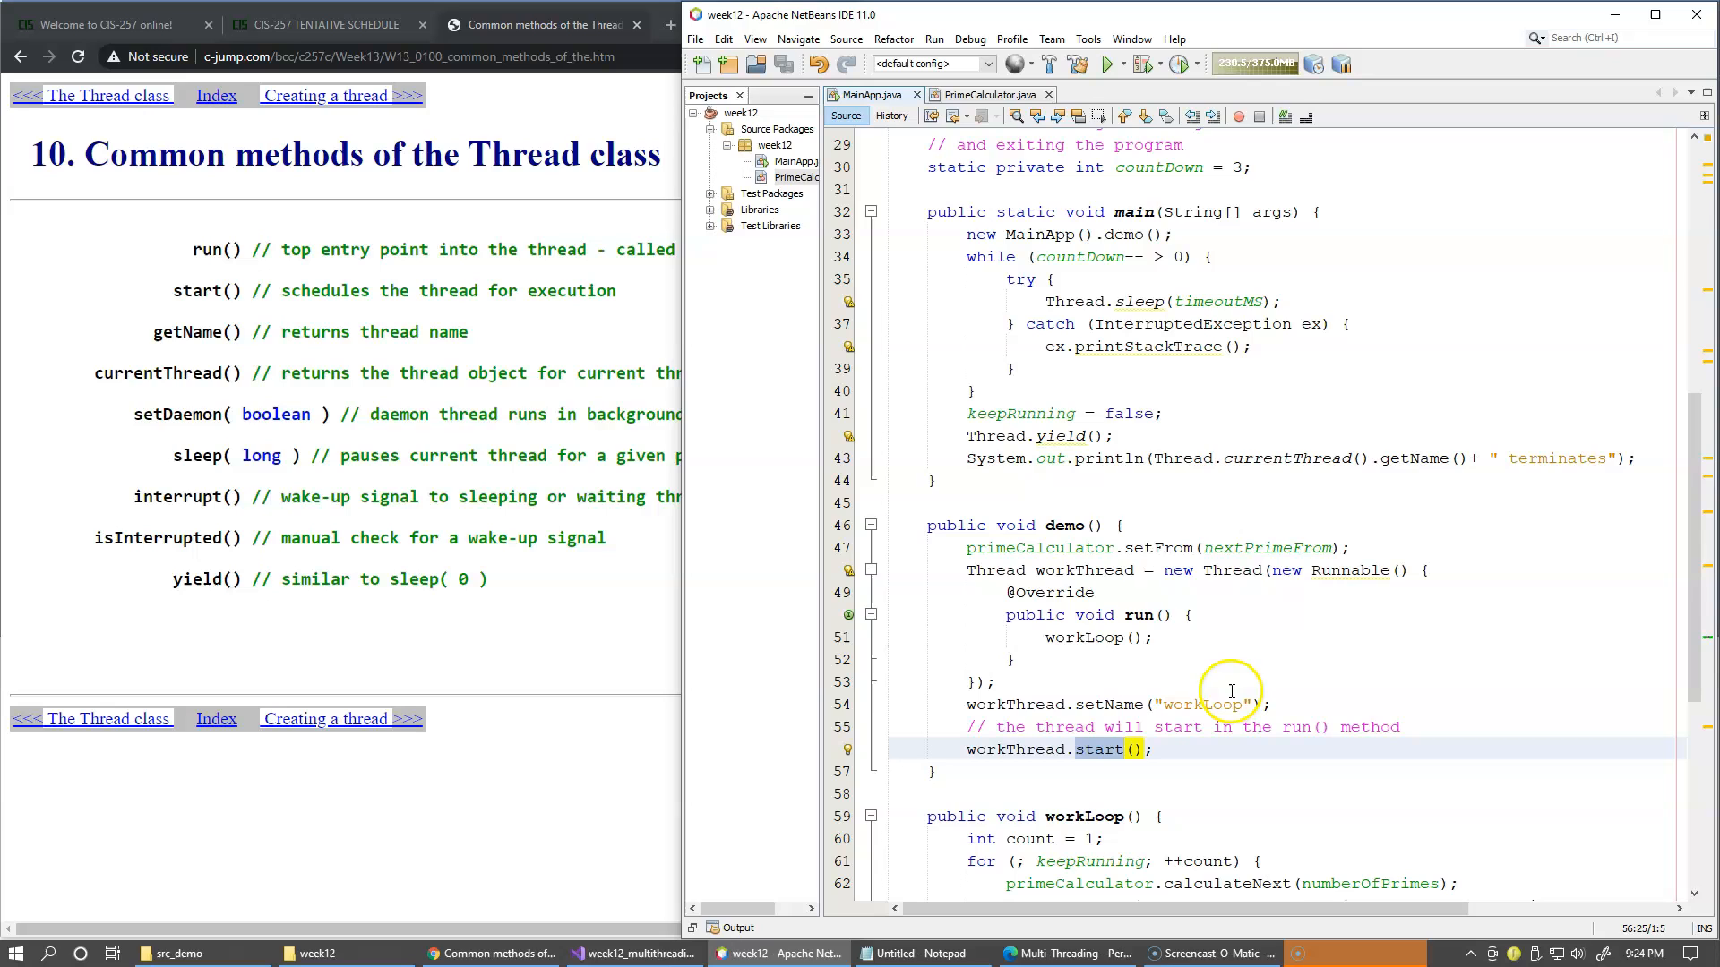
mouse_move(718, 620)
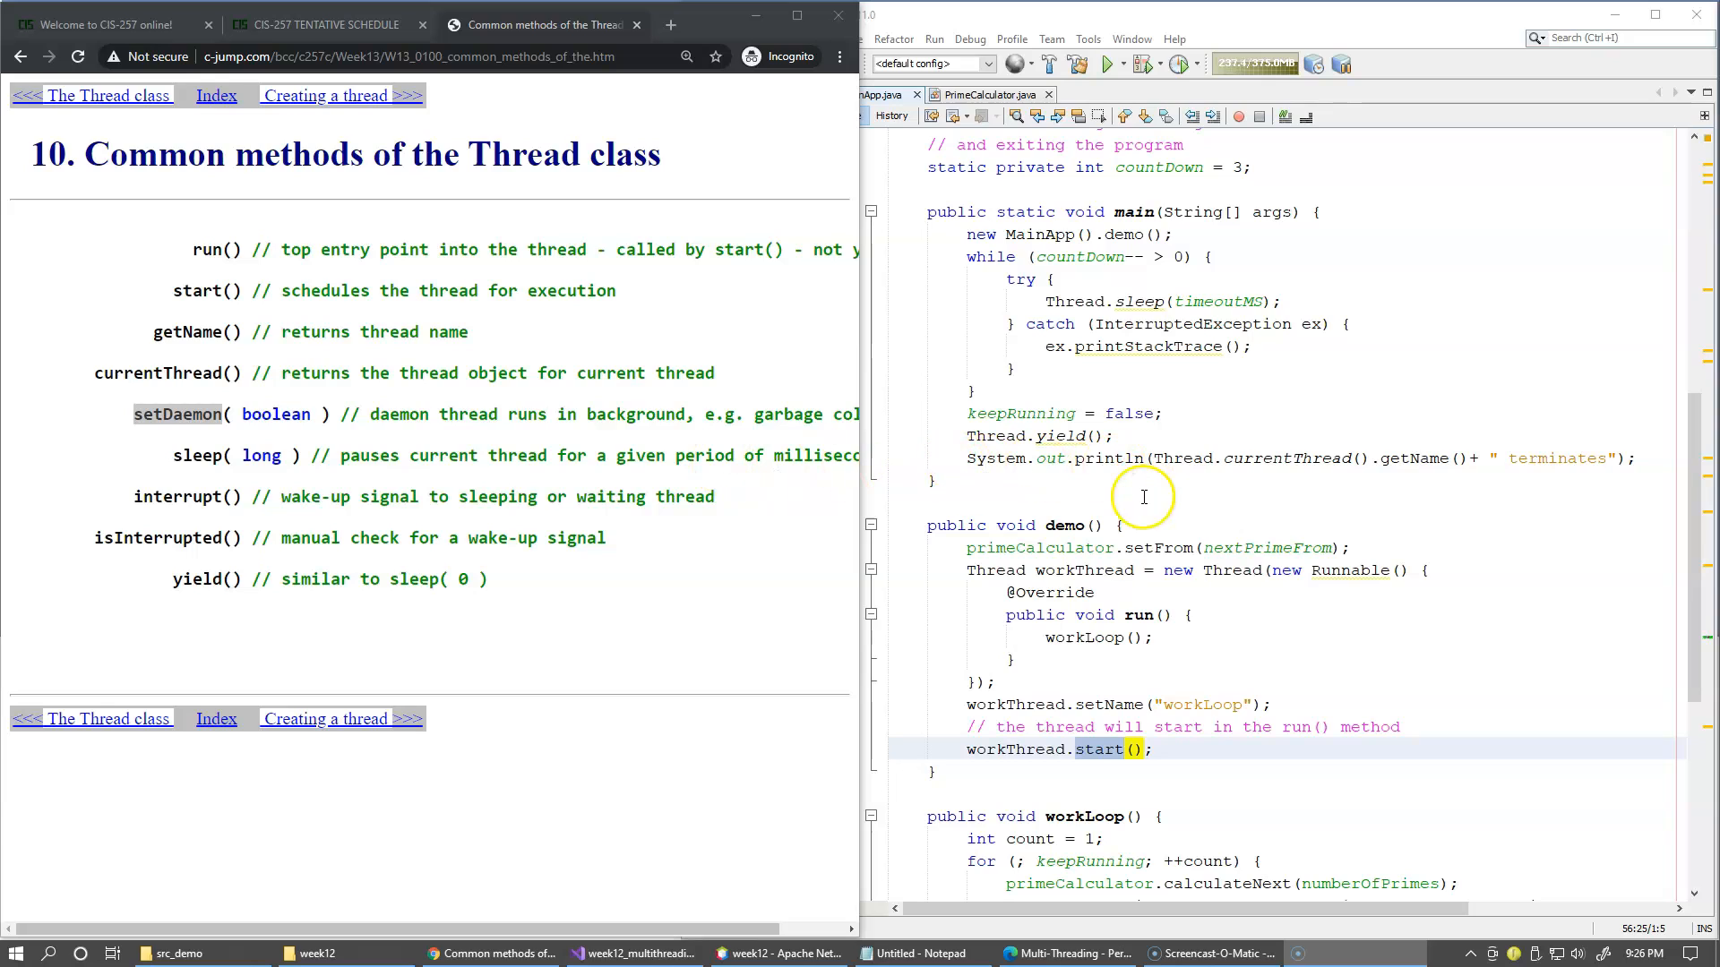
mouse_move(1196, 490)
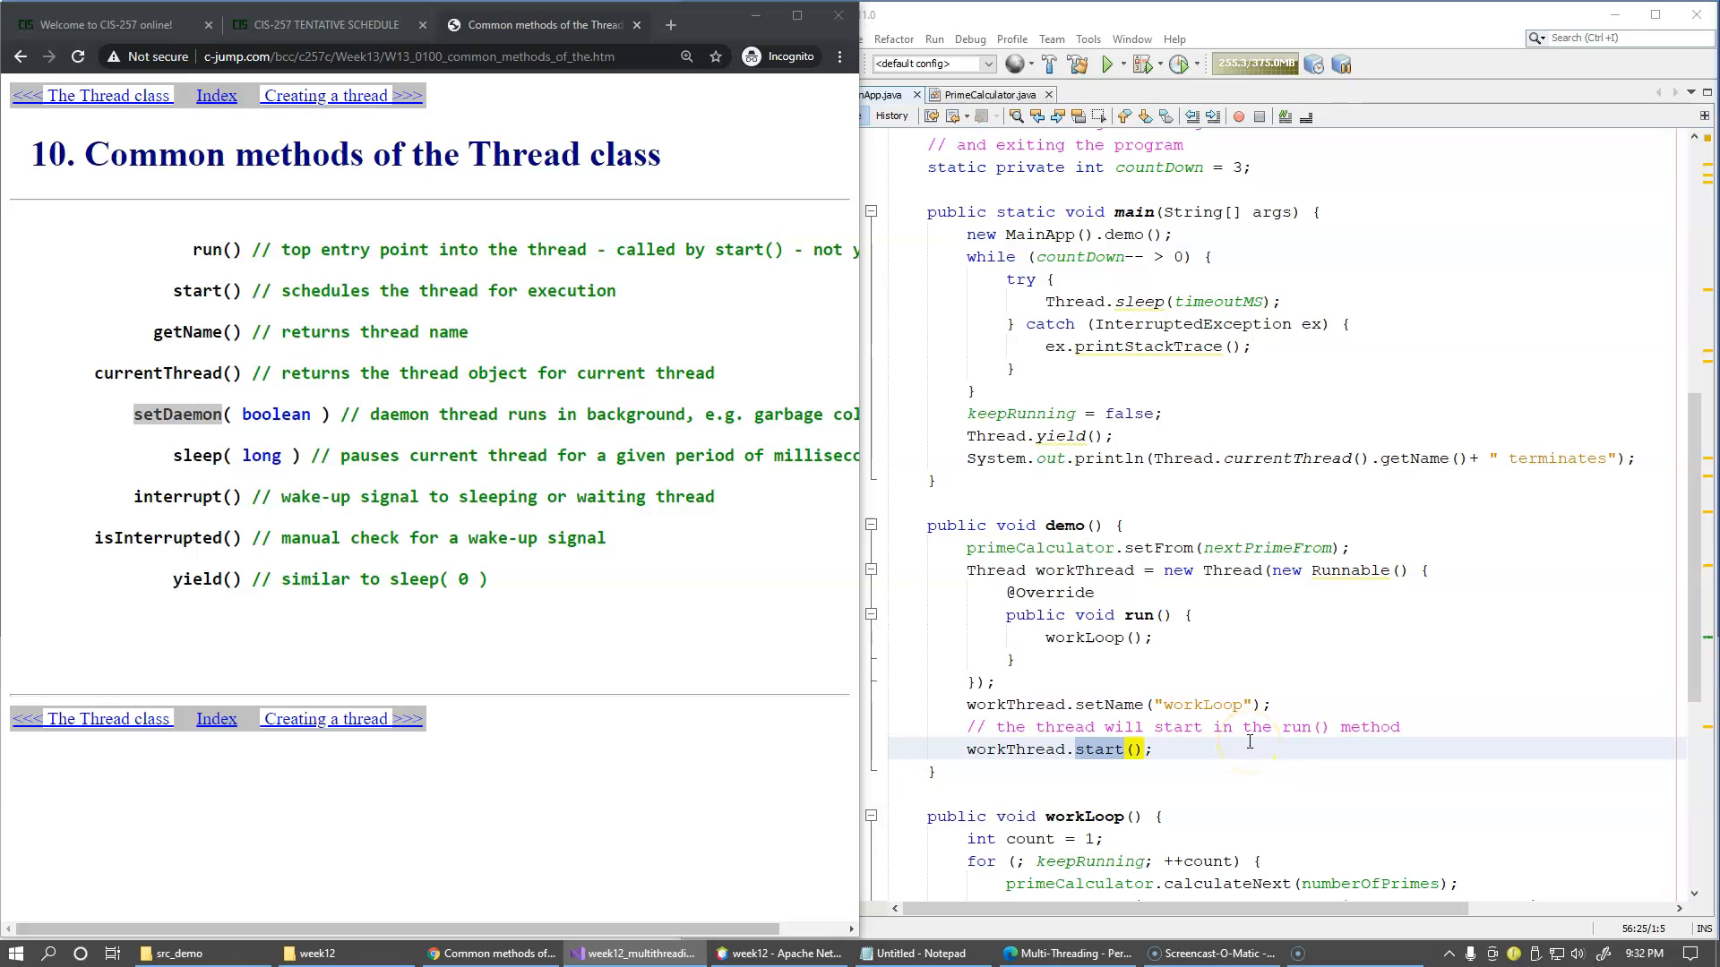
mouse_move(1322, 743)
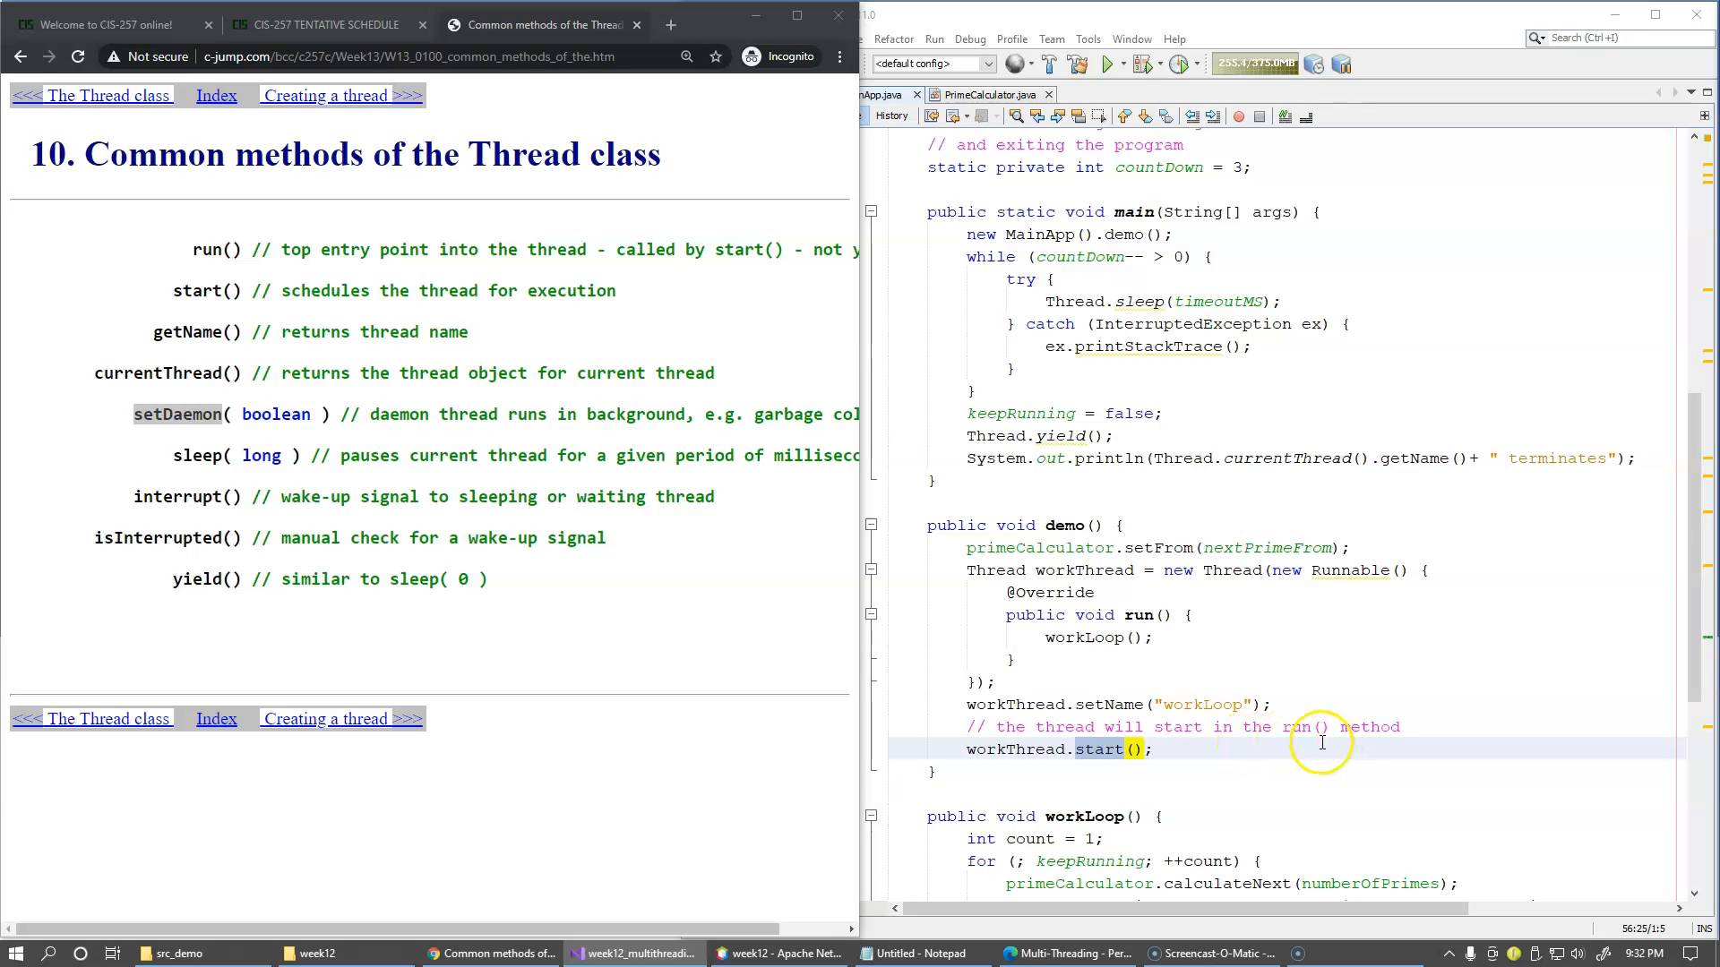
mouse_move(1276, 734)
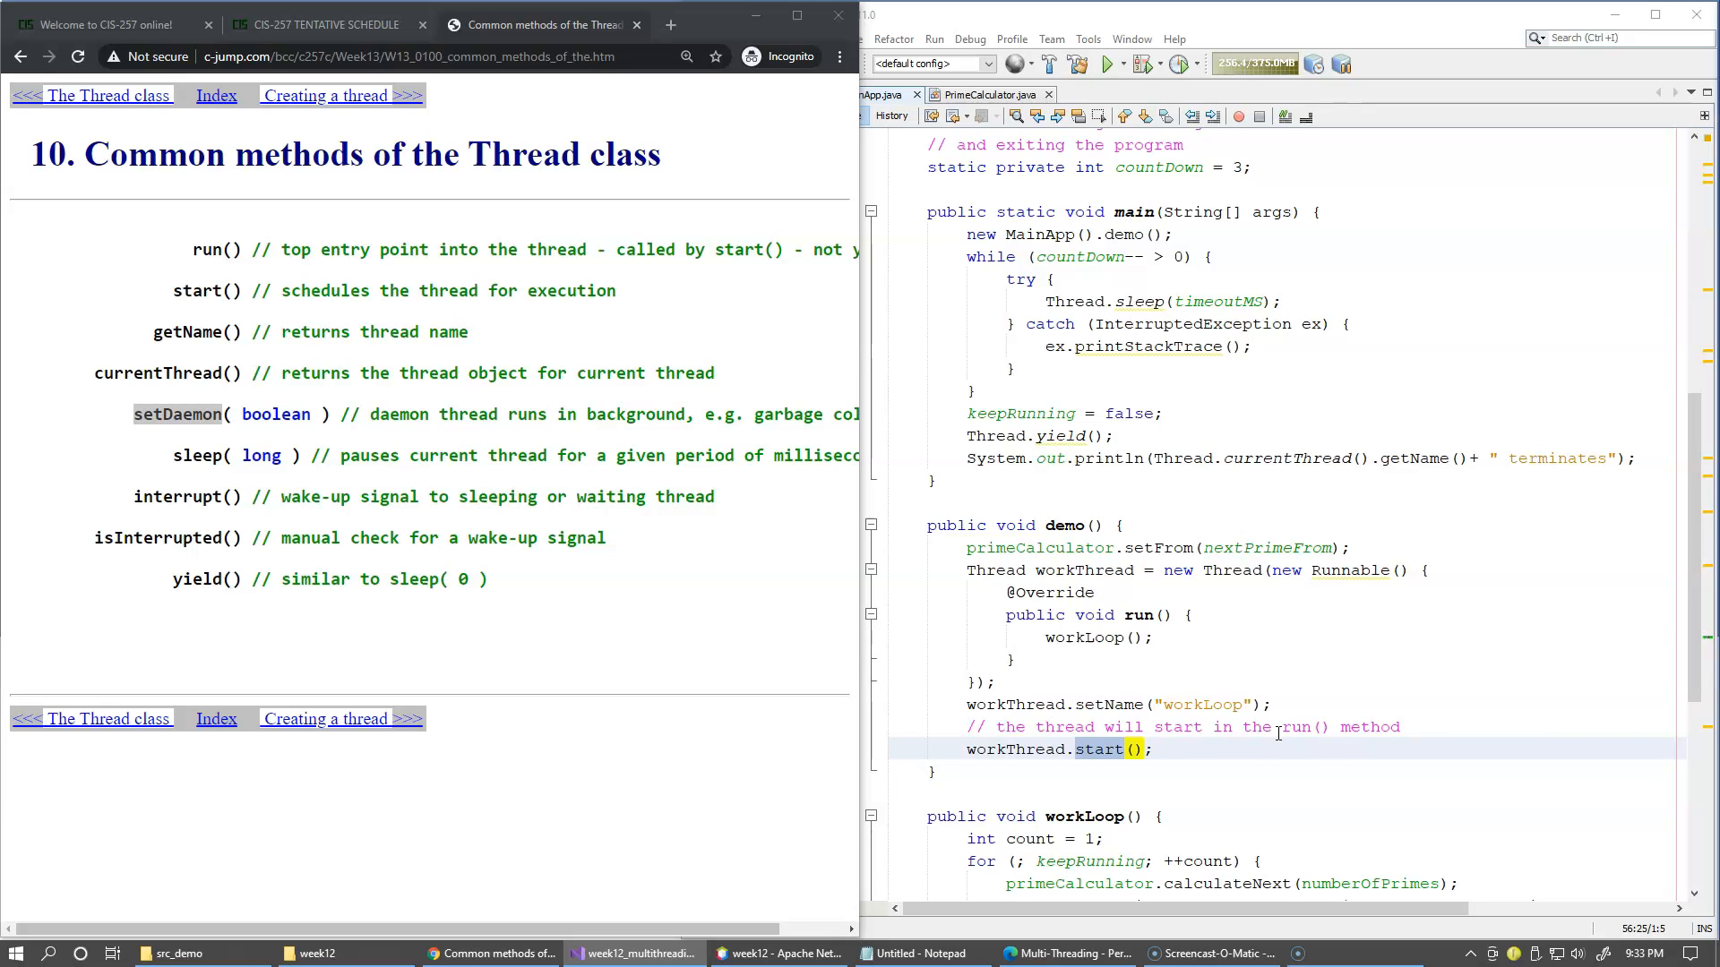
mouse_move(1305, 735)
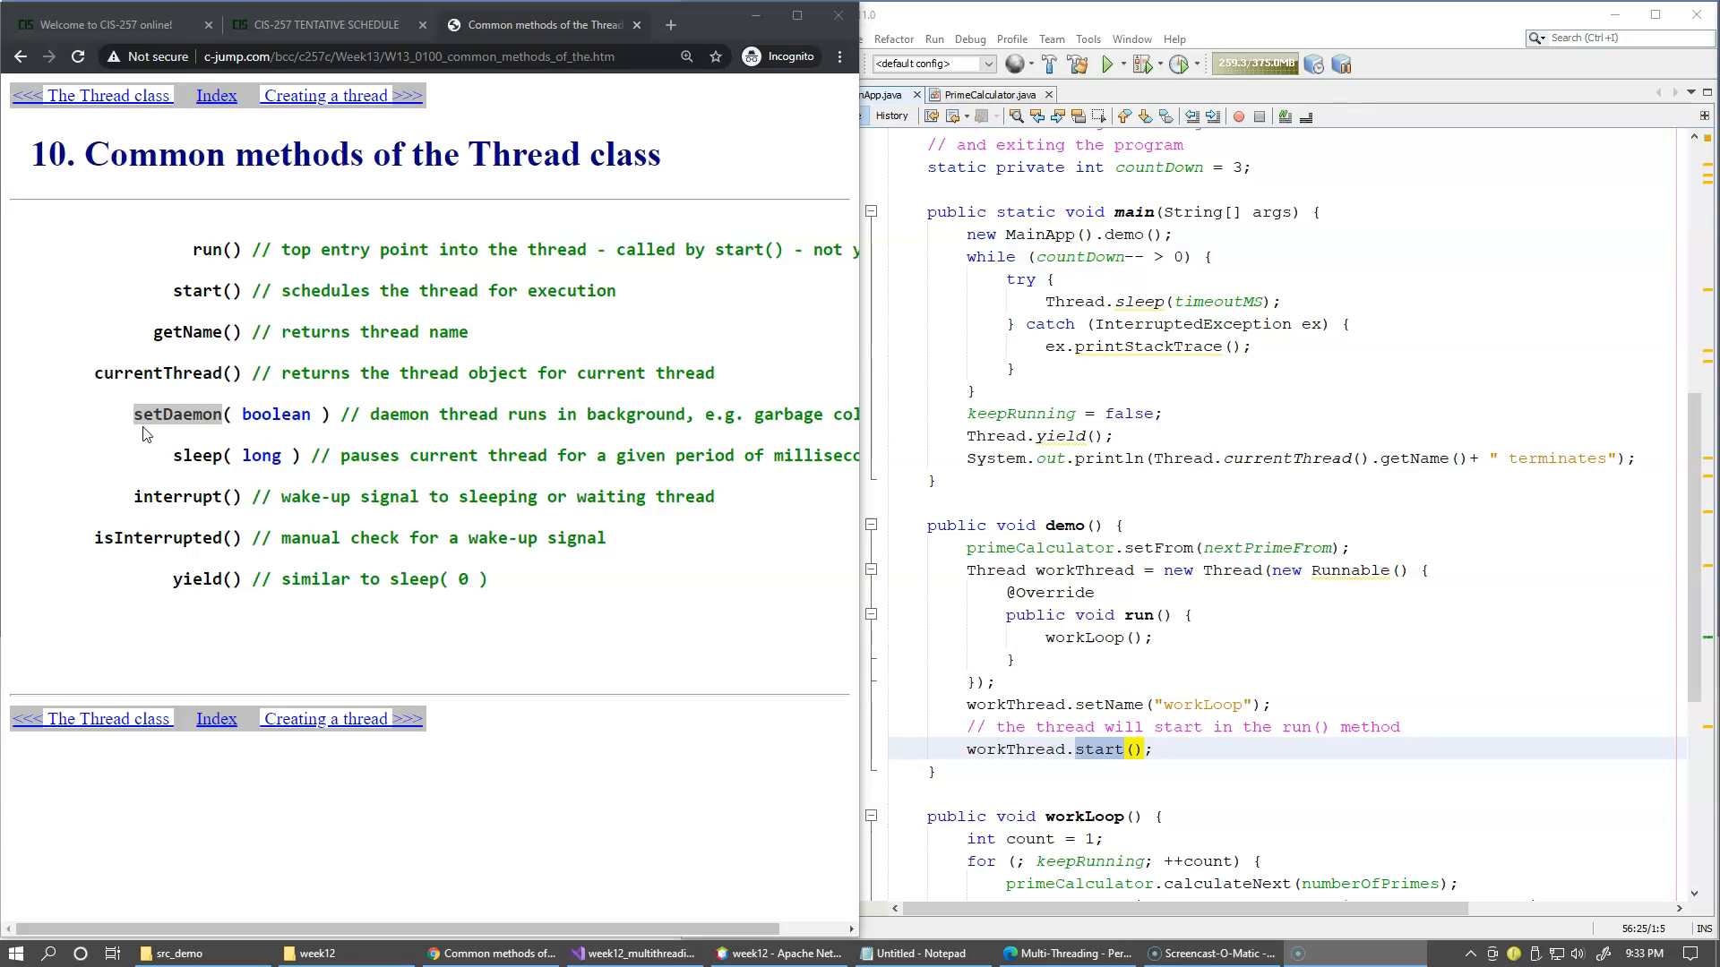
mouse_move(181, 474)
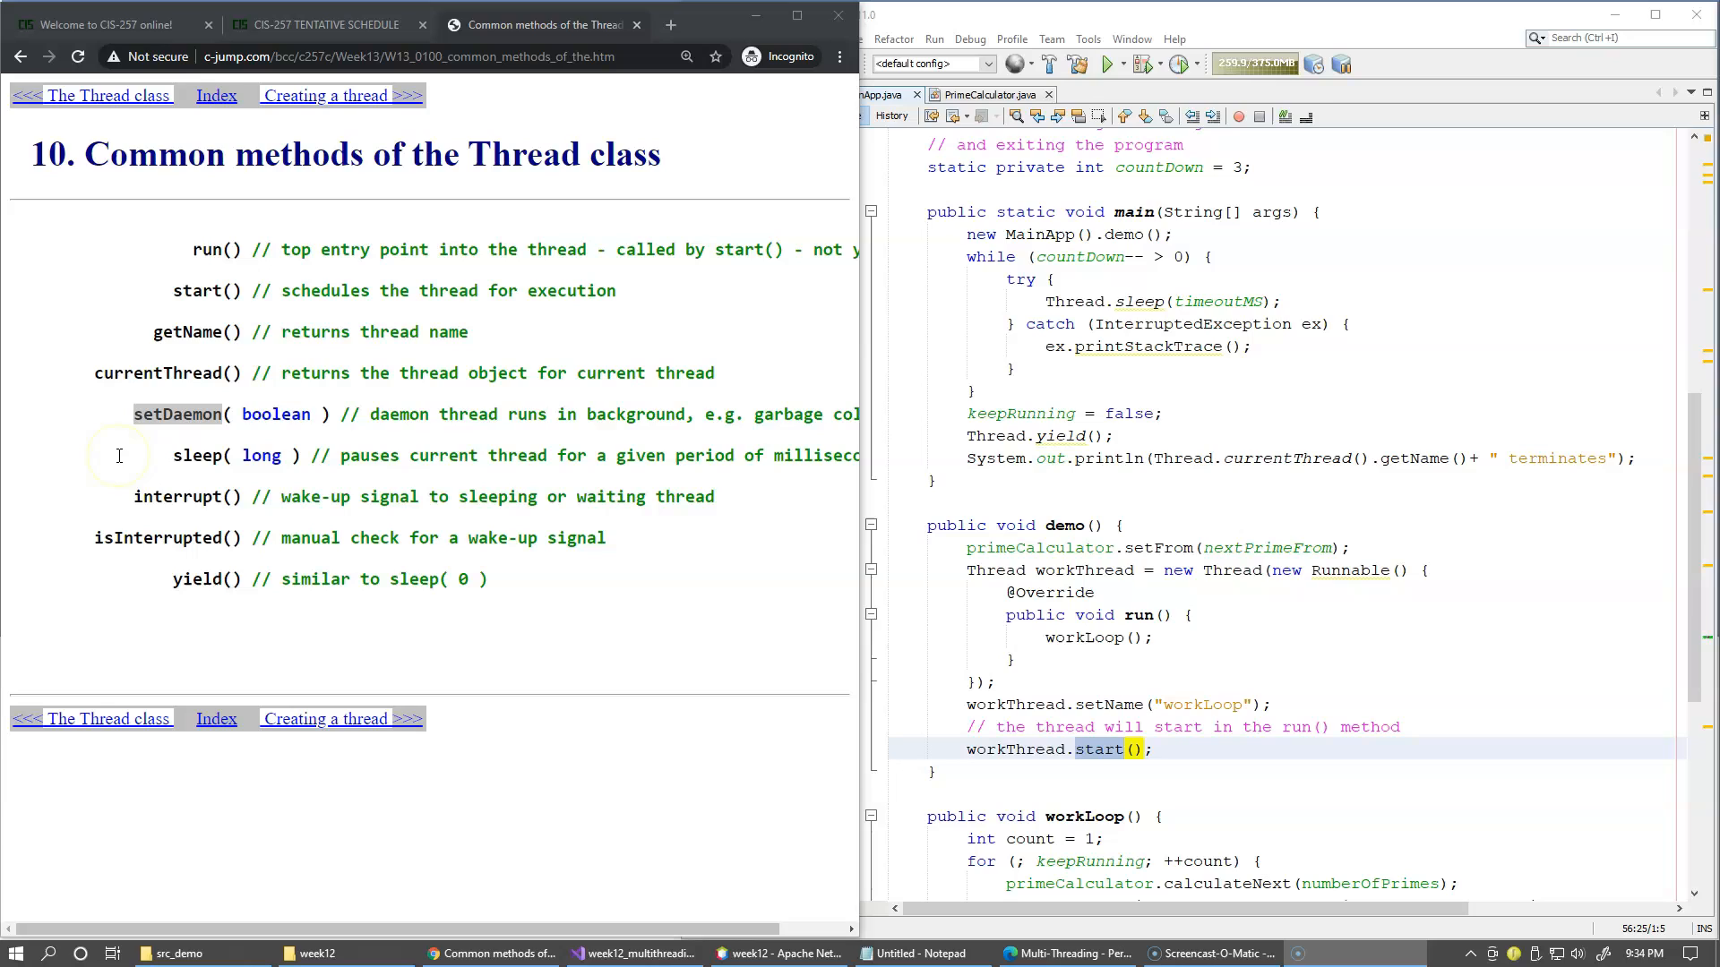
mouse_move(183, 455)
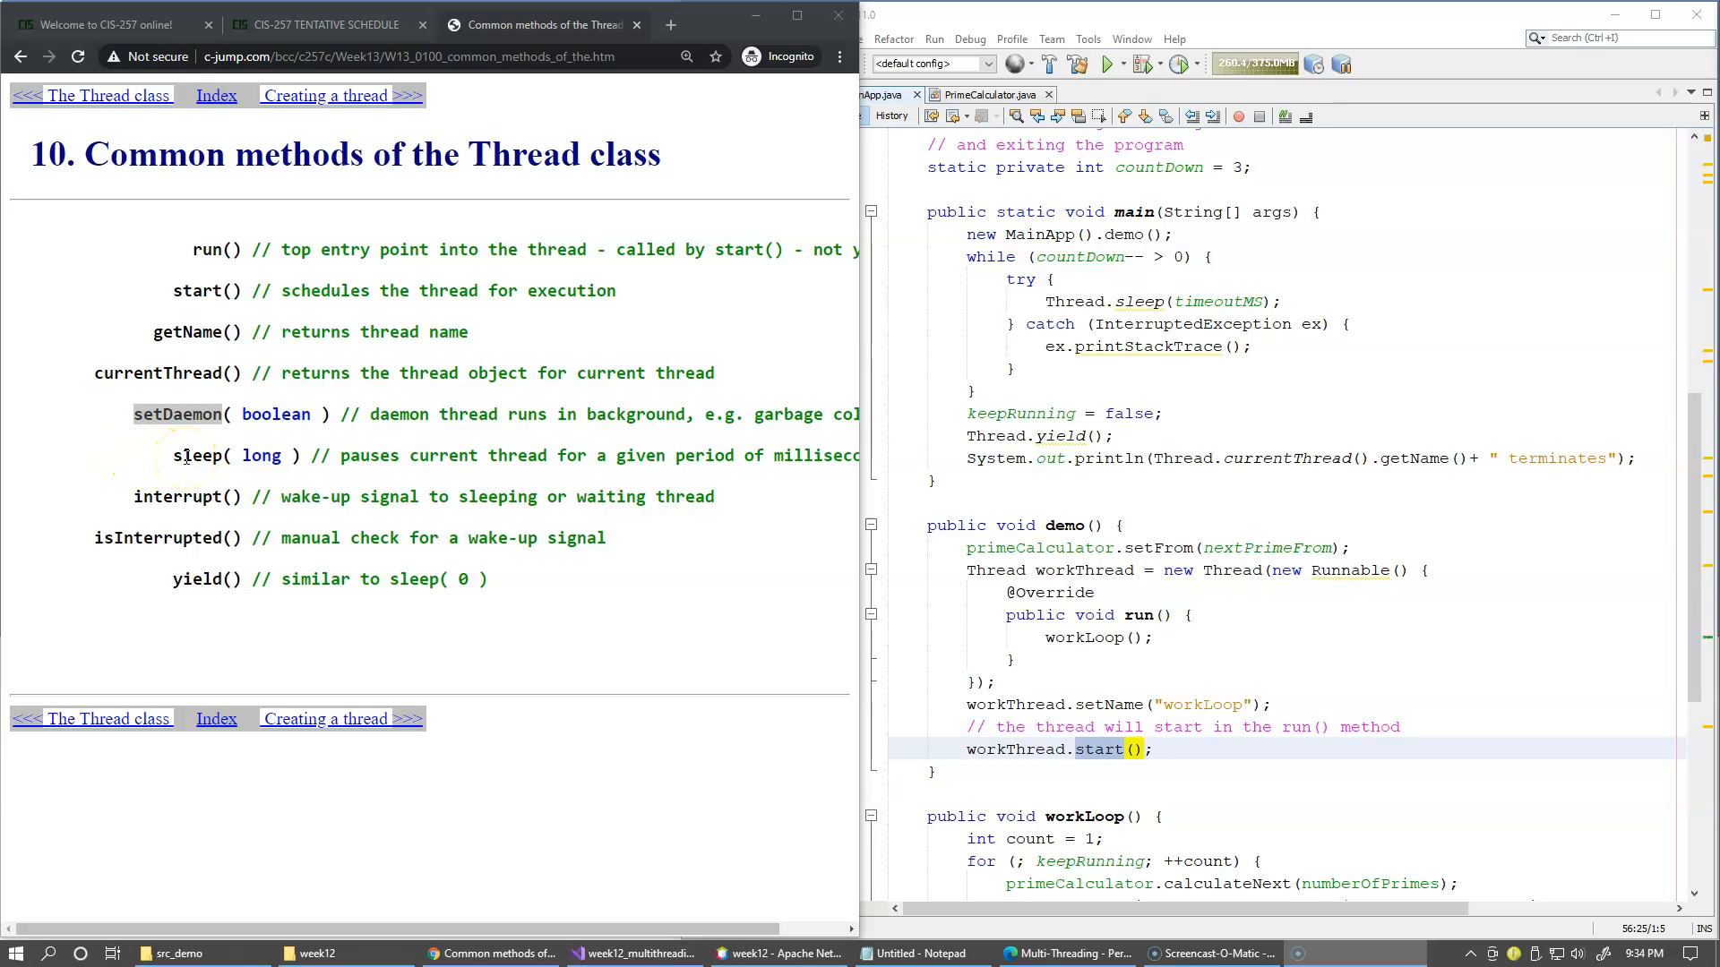
mouse_move(160, 566)
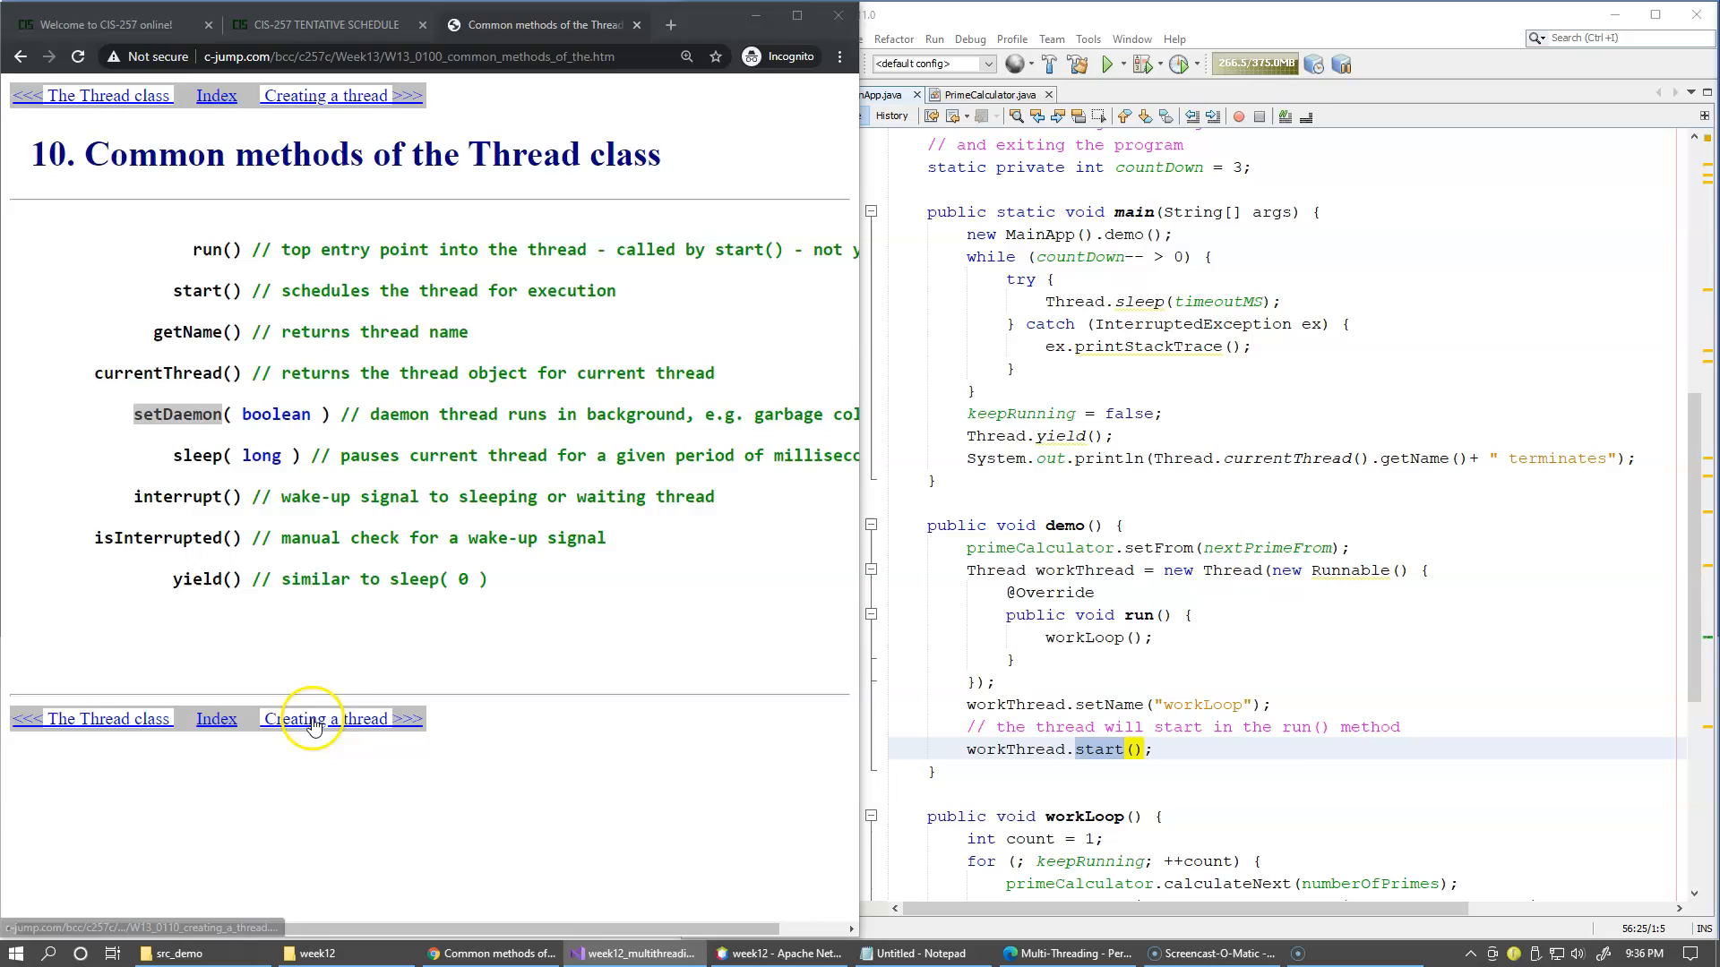
Follow the 'Creating a thread >>>' link to course page 11 with its four-step procedure
click(338, 719)
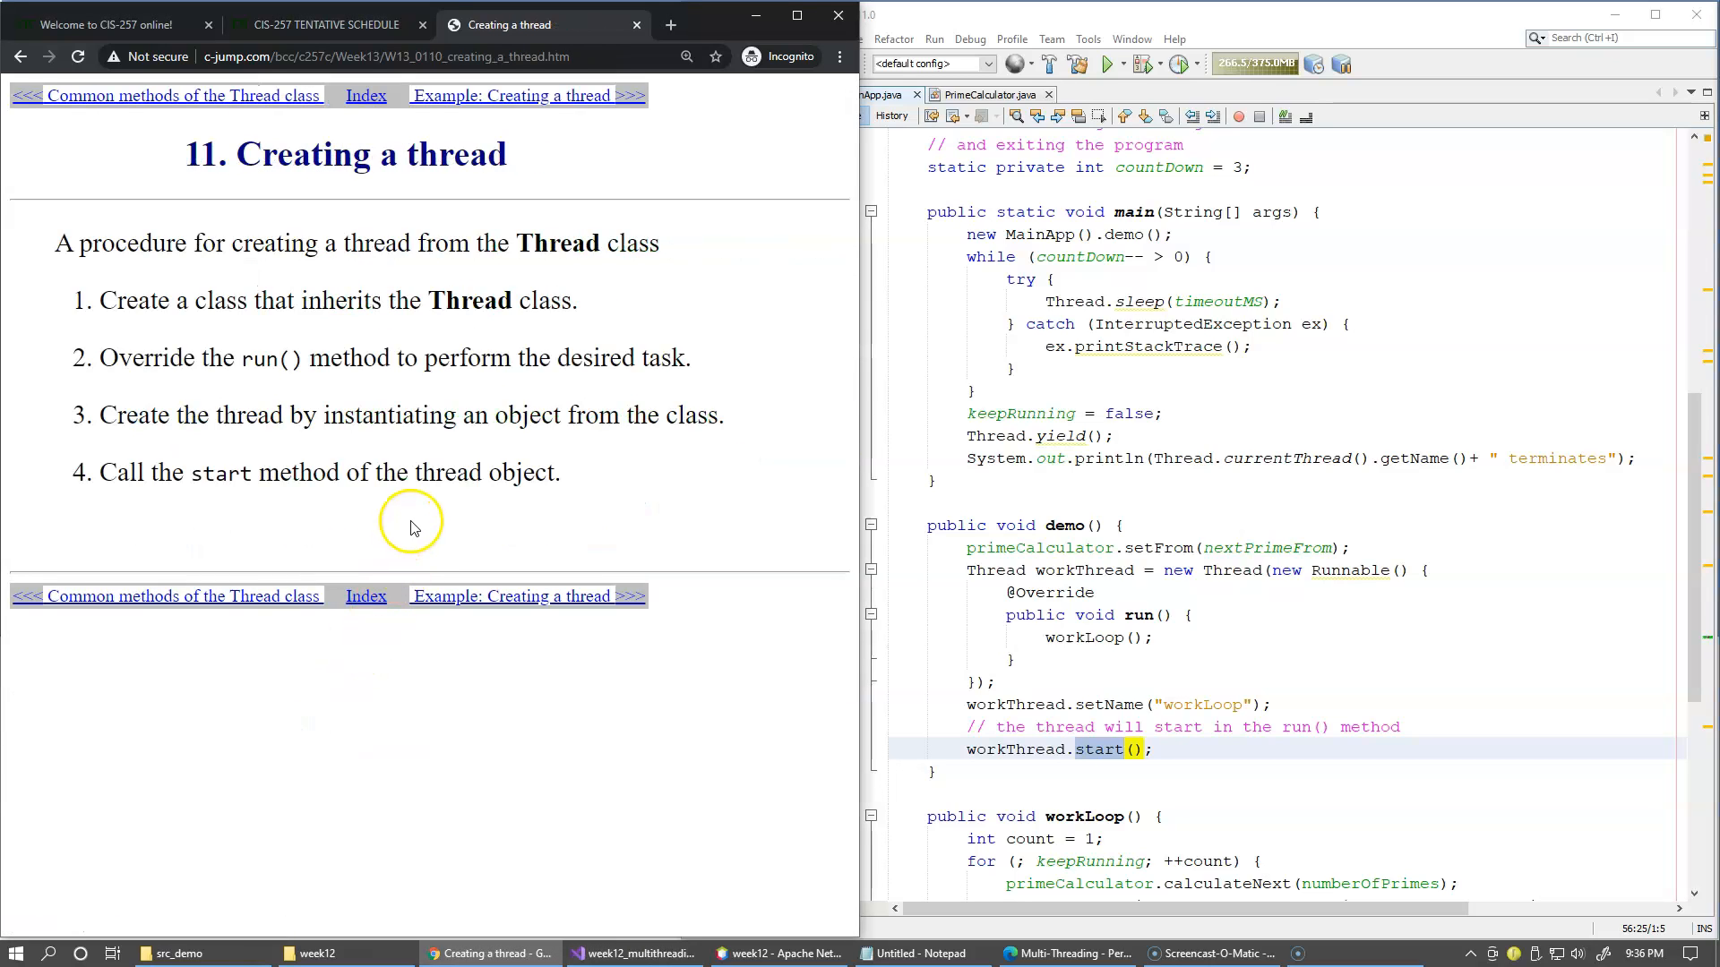
mouse_move(393, 502)
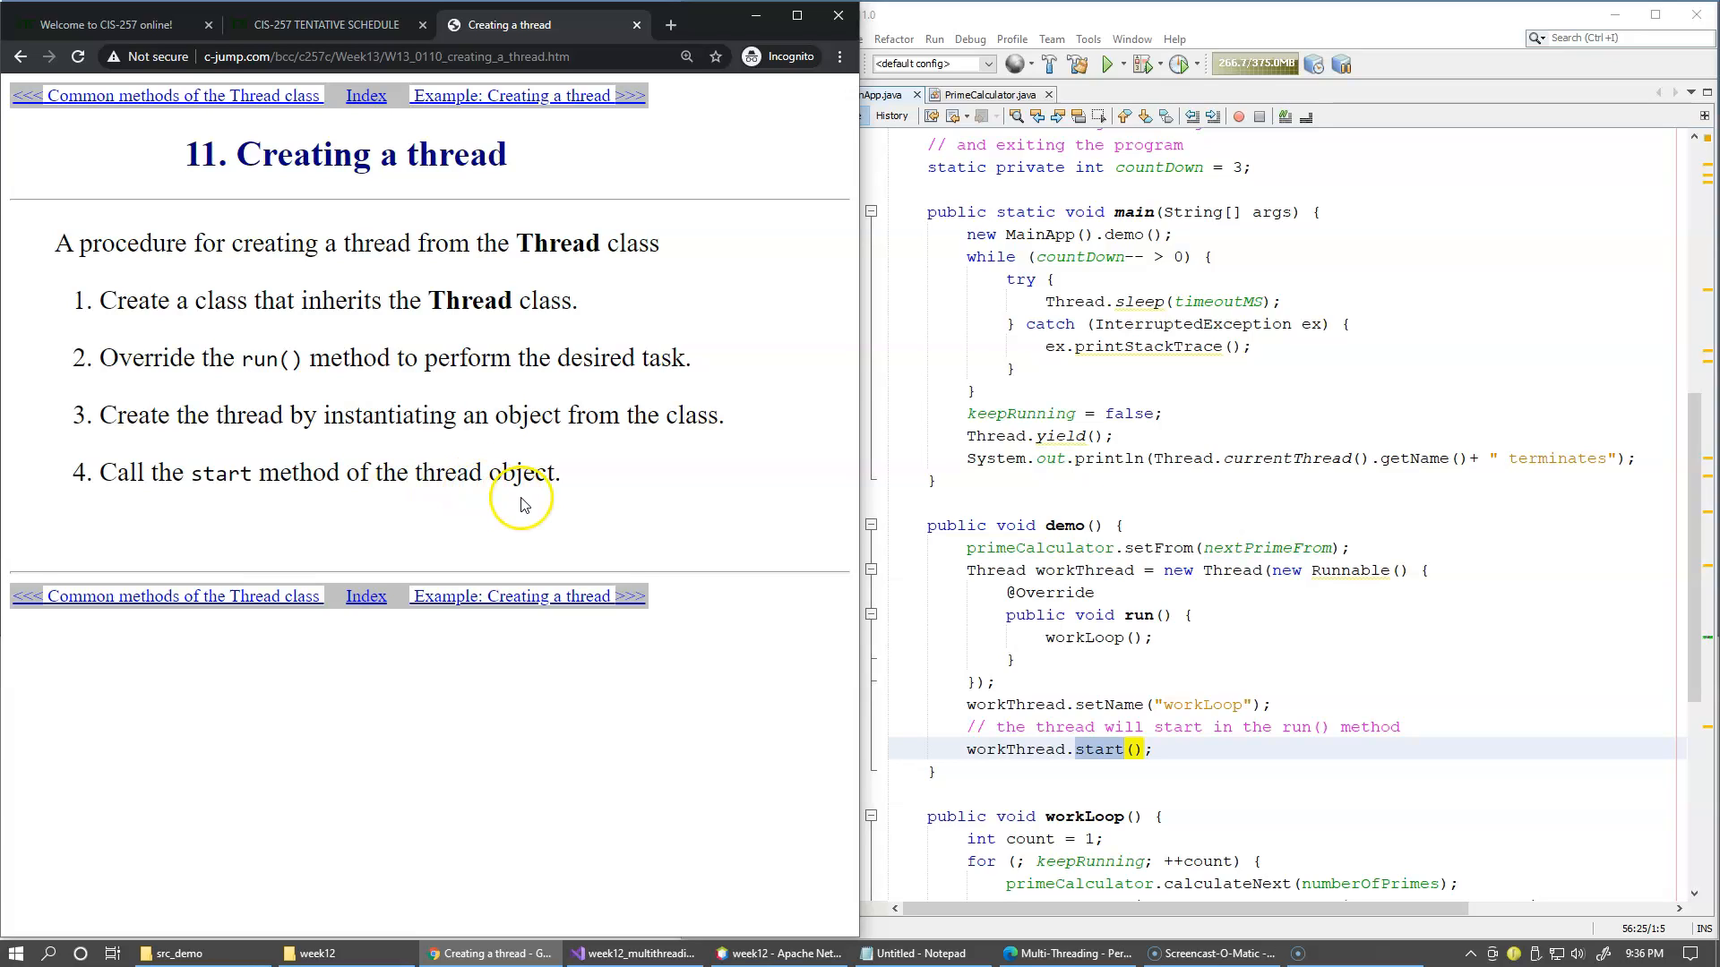
mouse_move(683, 502)
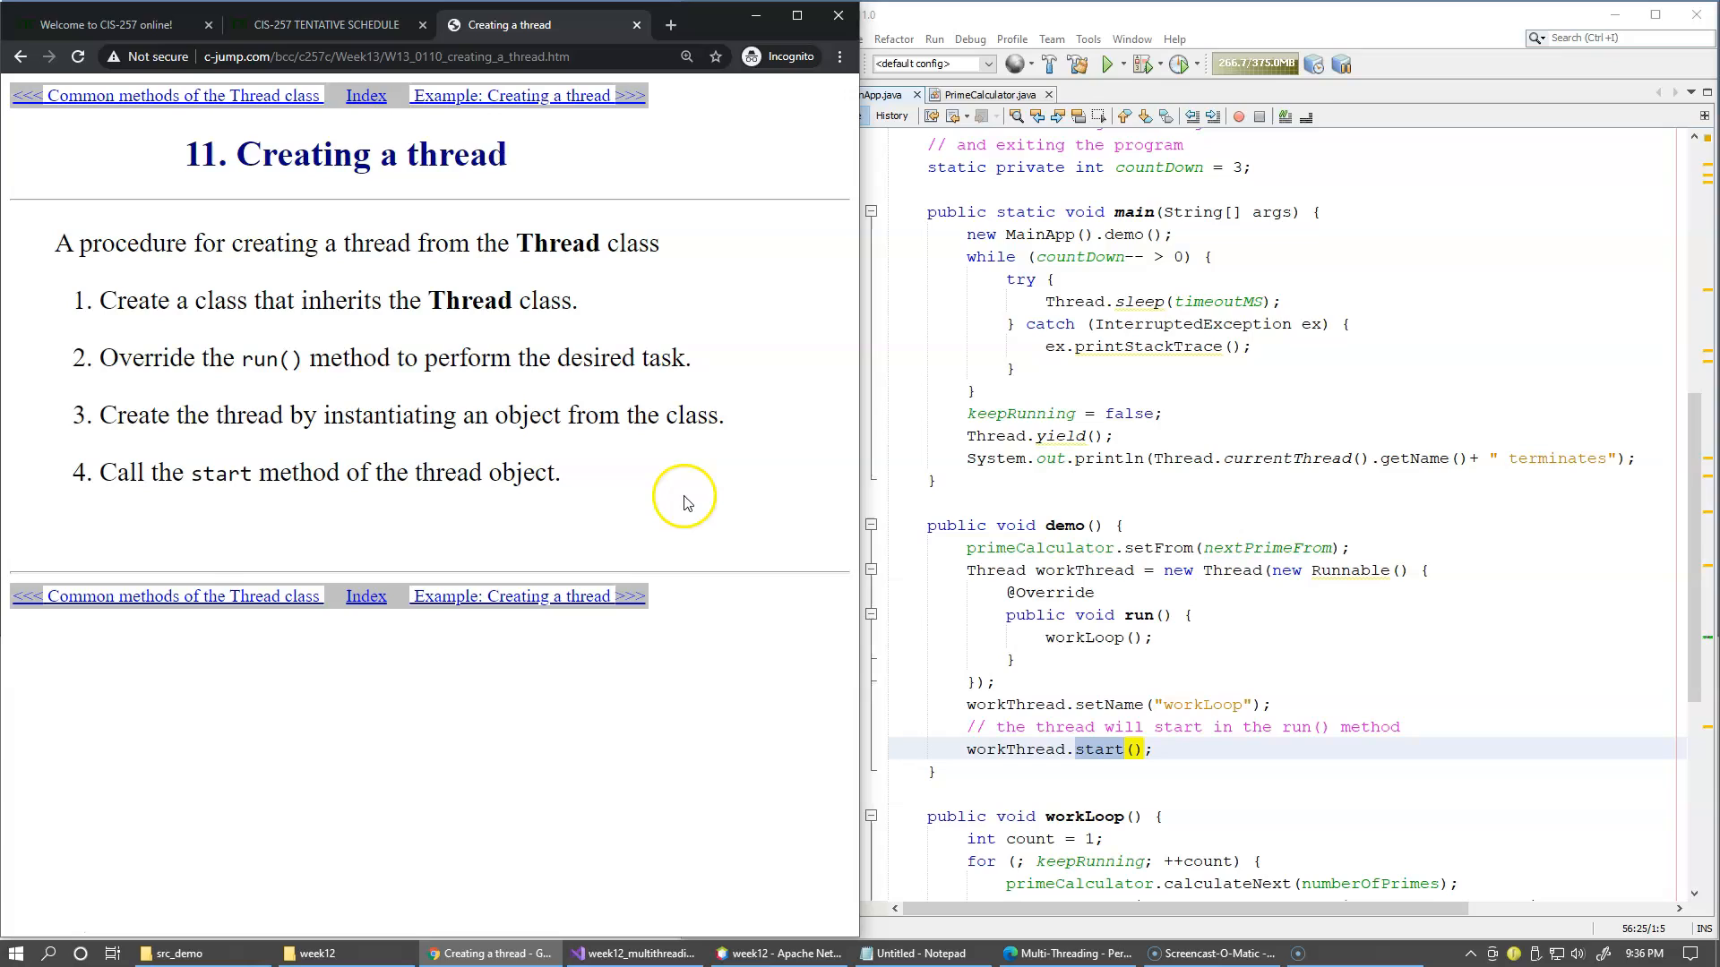